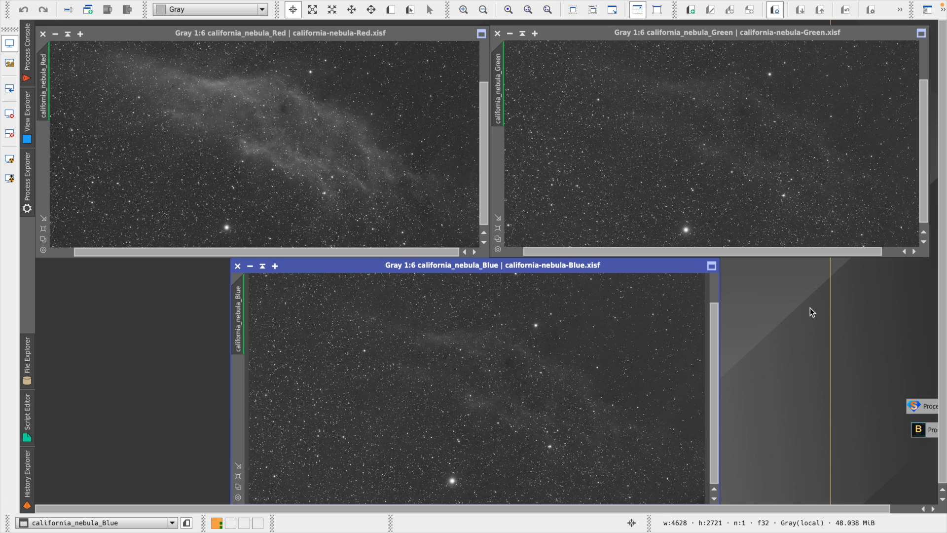
mouse_move(189, 367)
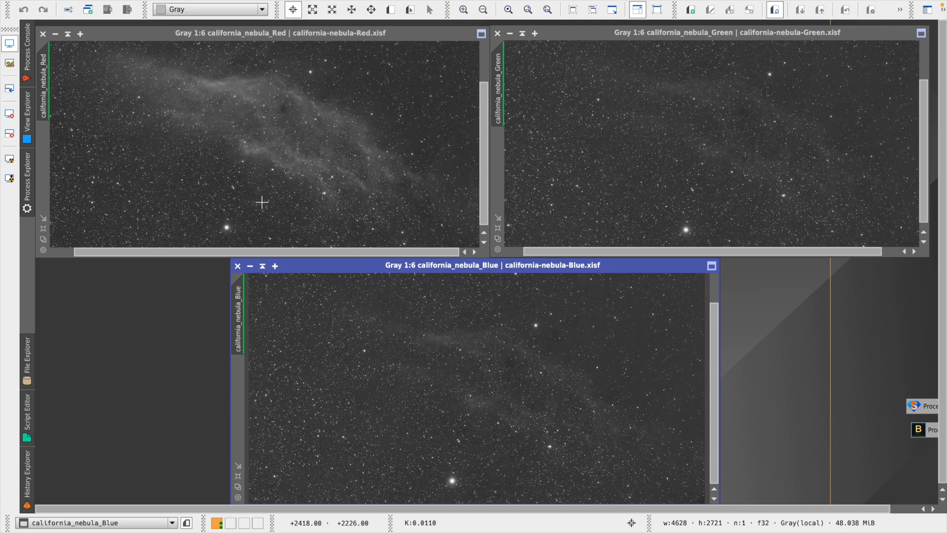
mouse_move(502, 400)
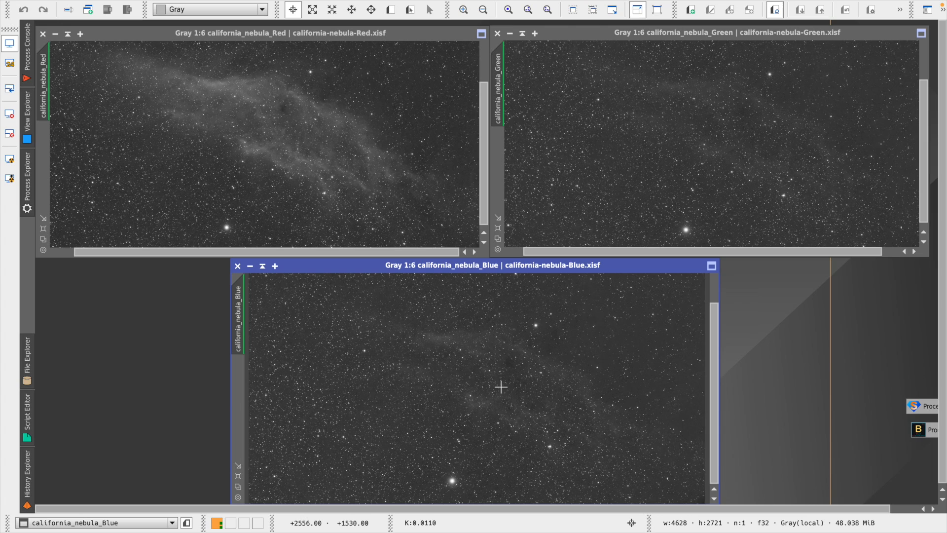
mouse_move(414, 431)
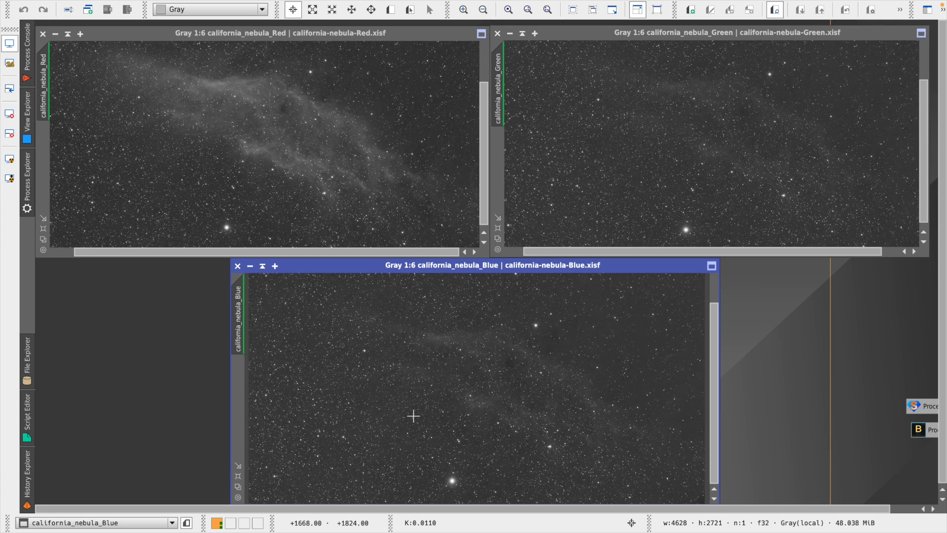
mouse_move(385, 377)
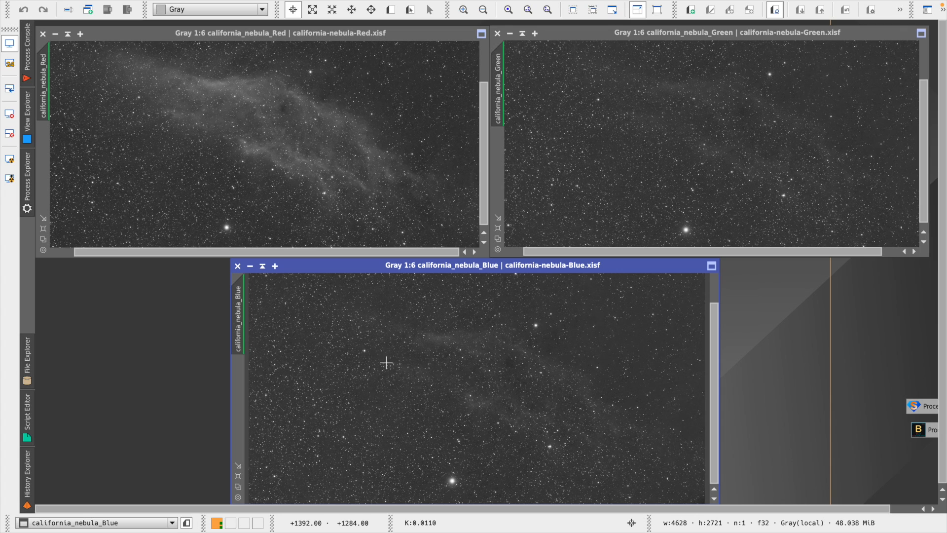
Step: Bring up the Process menu's full process list over the three open nebula stacks
left_click(280, 6)
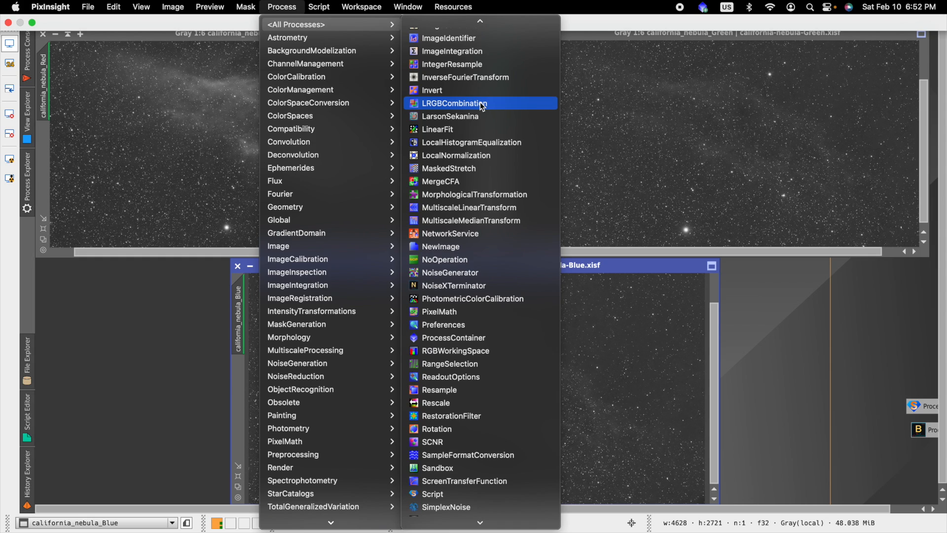
left_click(437, 129)
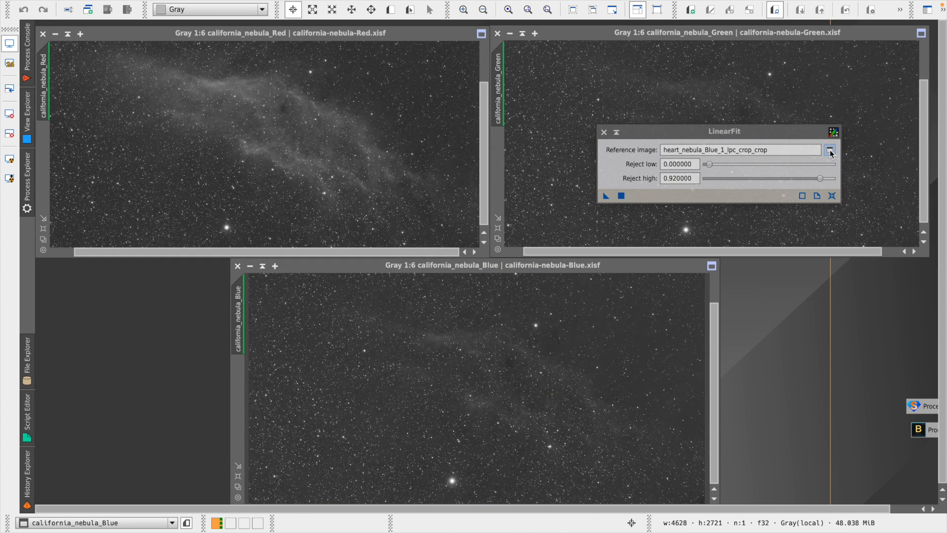
left_click(830, 149)
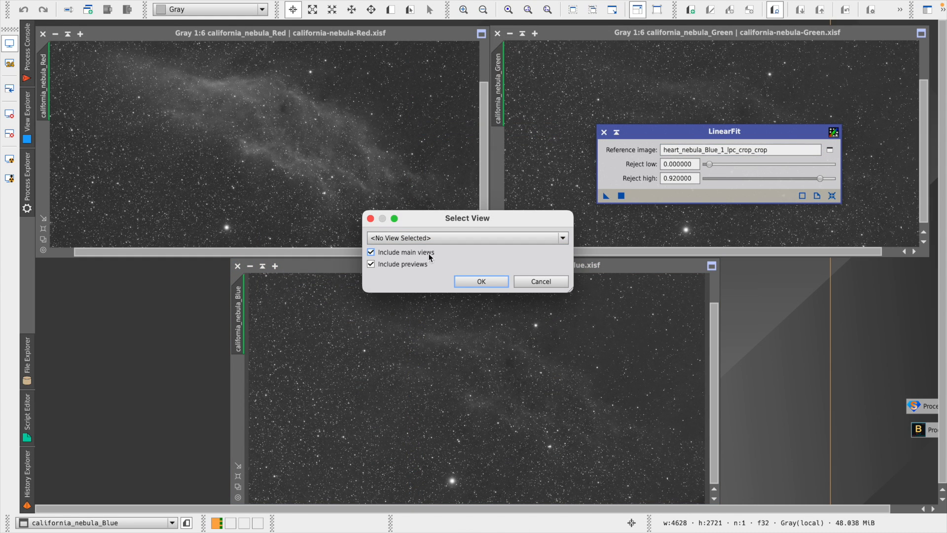
left_click(562, 238)
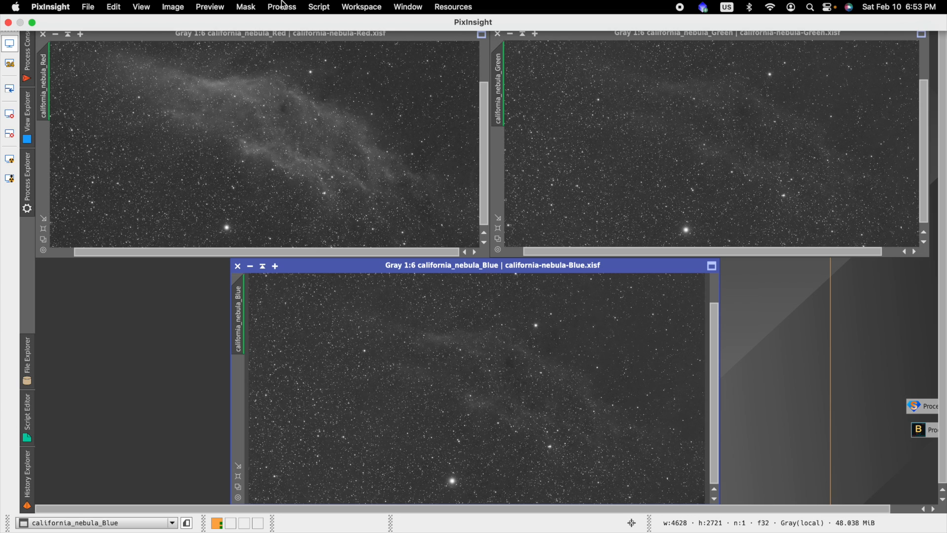
Step: Show Statistics for california_nebula_Red, revealing its median of 0.0110300
left_click(281, 6)
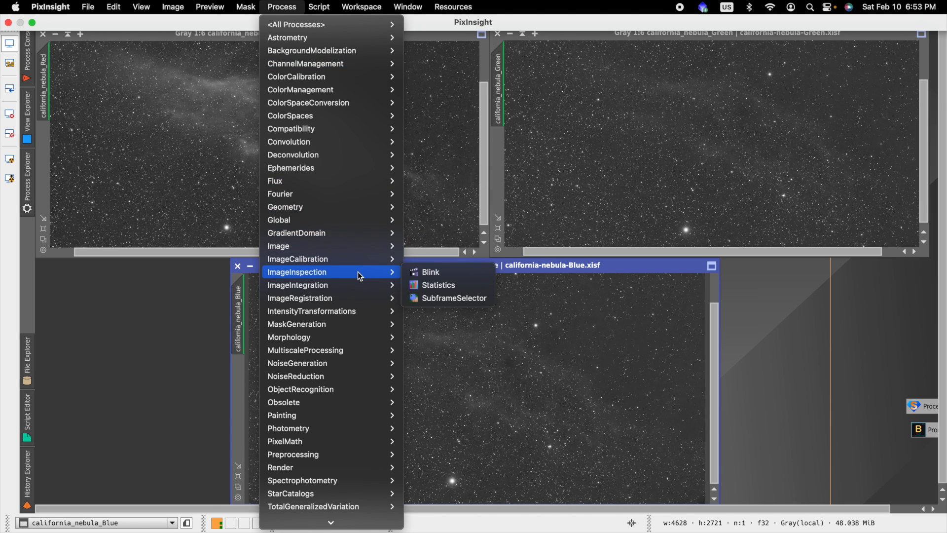
left_click(439, 284)
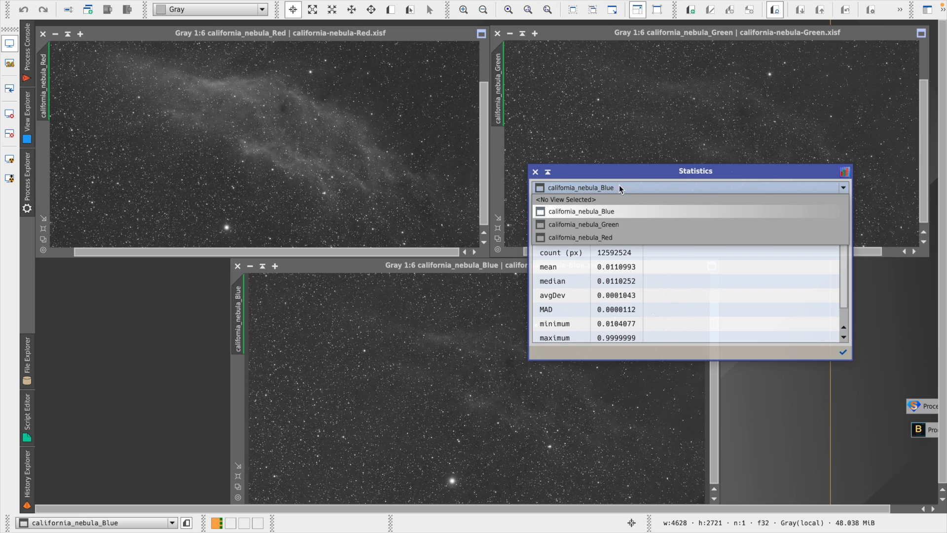
left_click(581, 237)
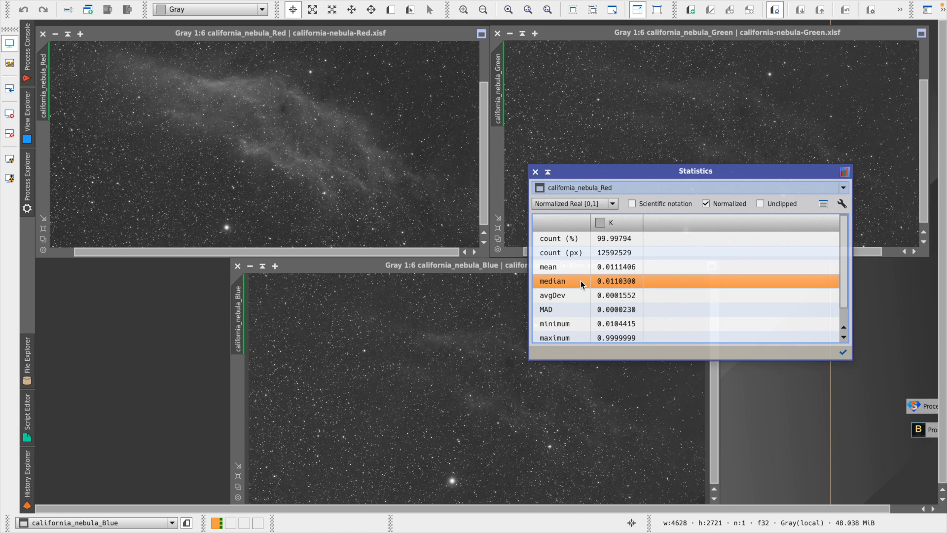
mouse_move(664, 286)
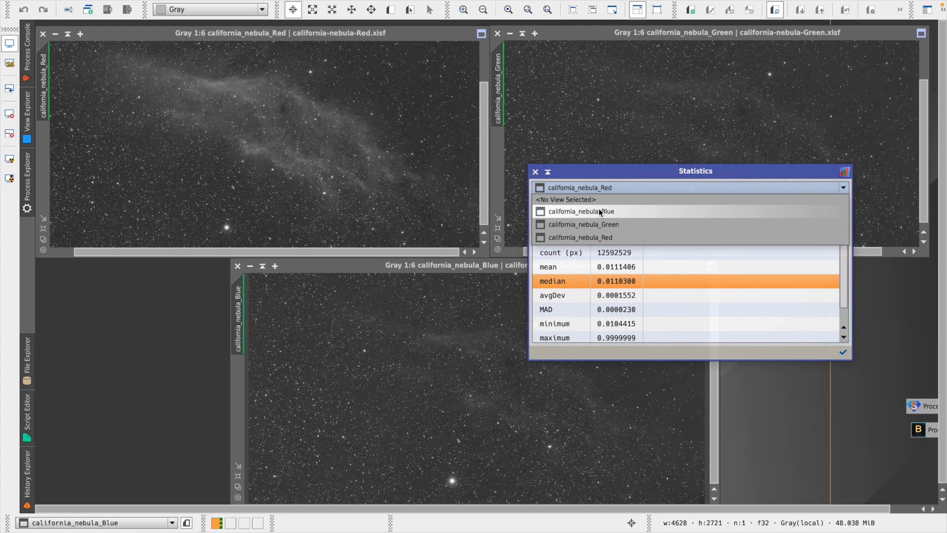
left_click(579, 211)
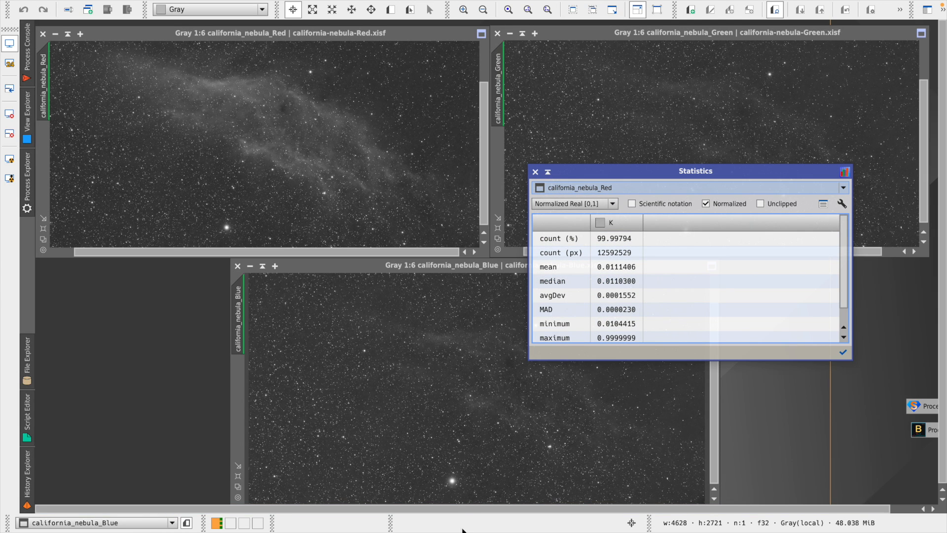
mouse_move(529, 519)
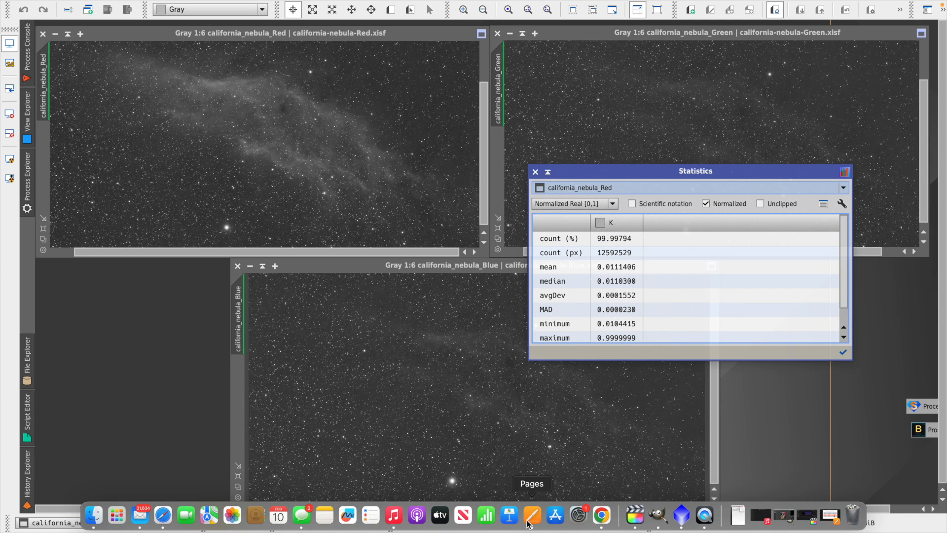
Step: Switch to the Pages document comparing the red, green and blue medians
left_click(533, 515)
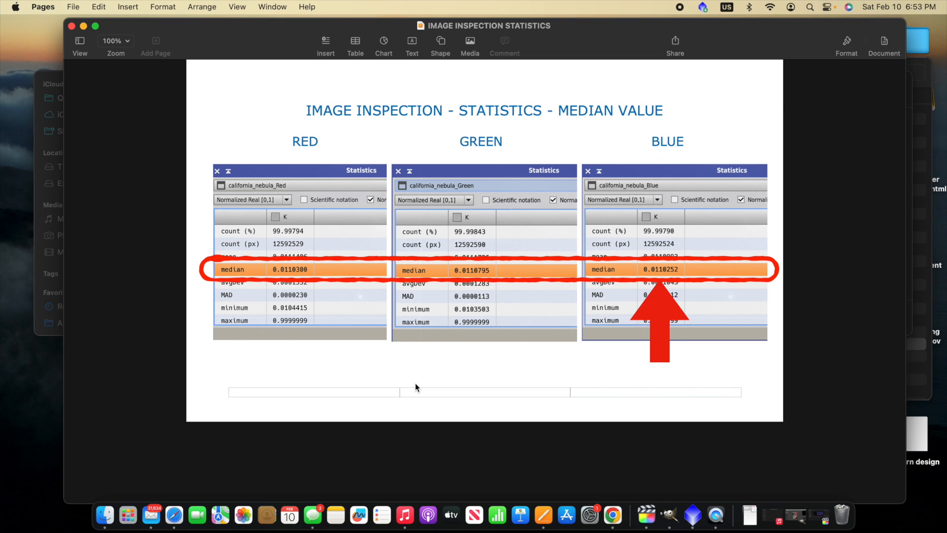
mouse_move(663, 290)
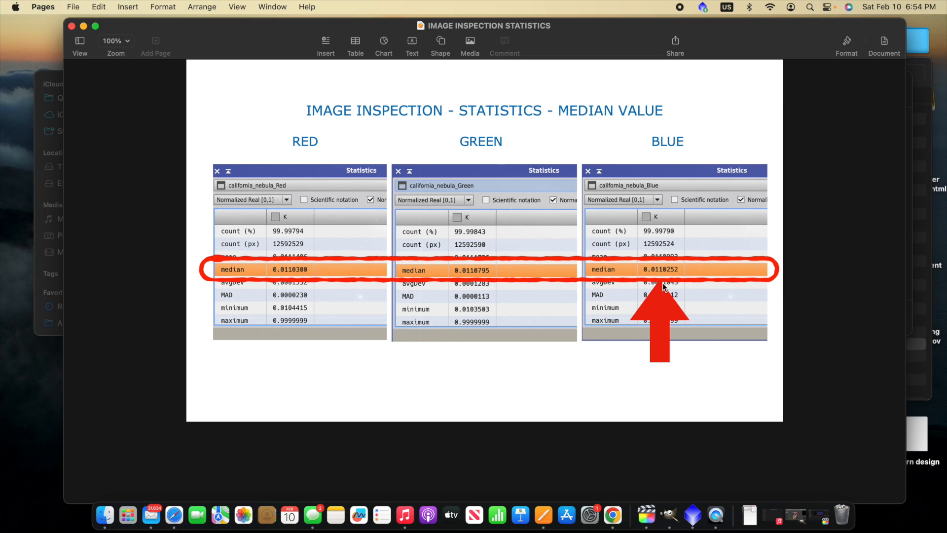
mouse_move(298, 289)
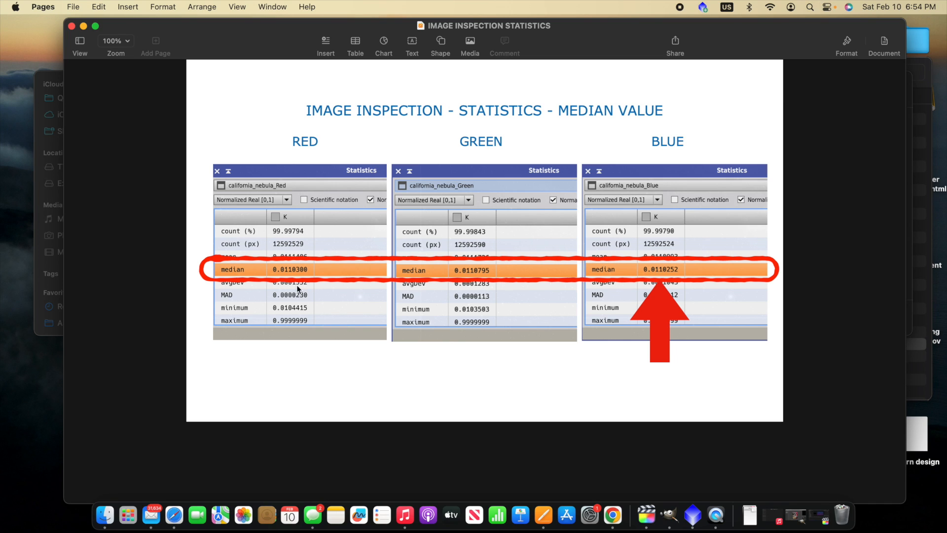
mouse_move(295, 277)
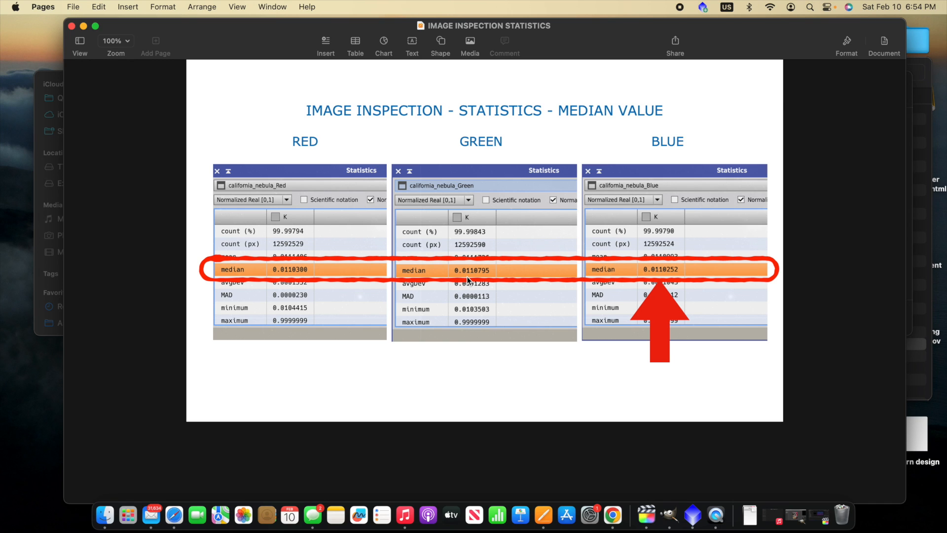
mouse_move(673, 269)
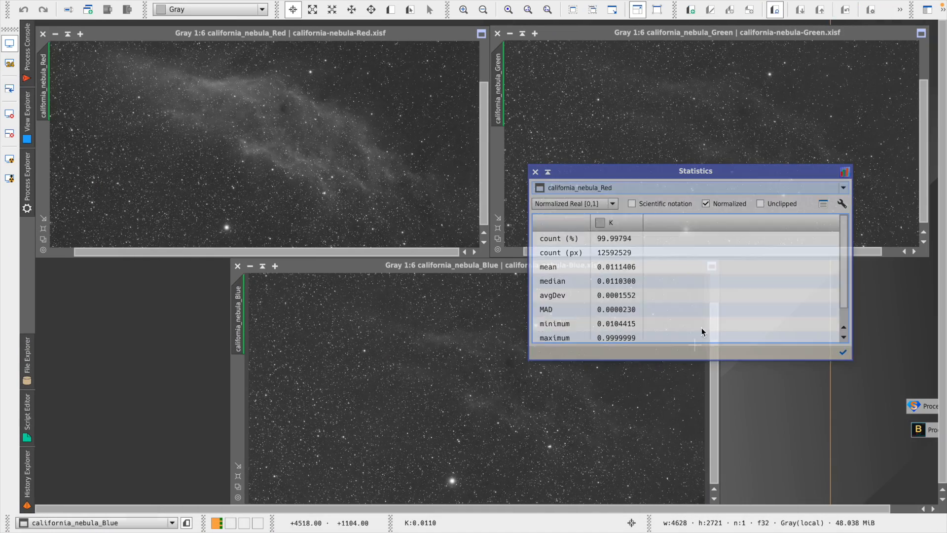
Step: Close Statistics and start the LinearFit process from the full process list
left_click(535, 172)
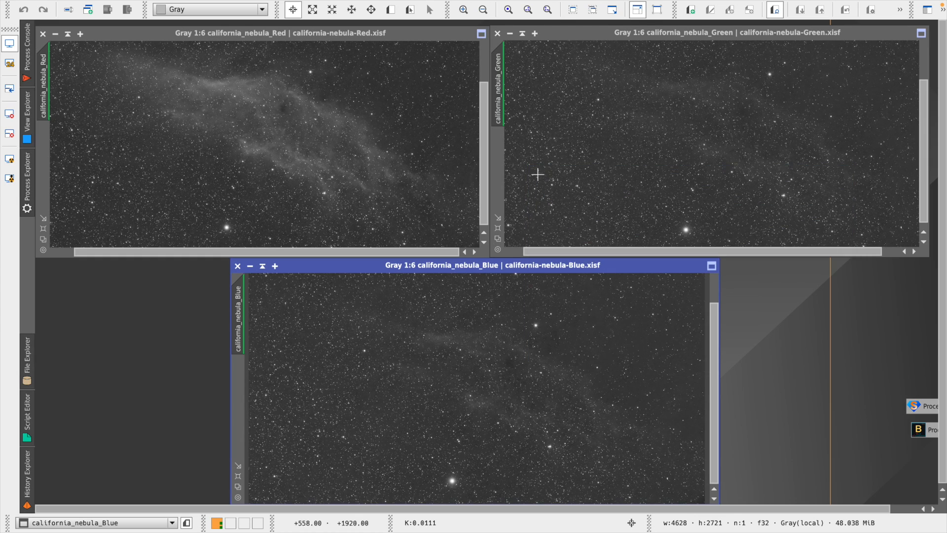
left_click(281, 6)
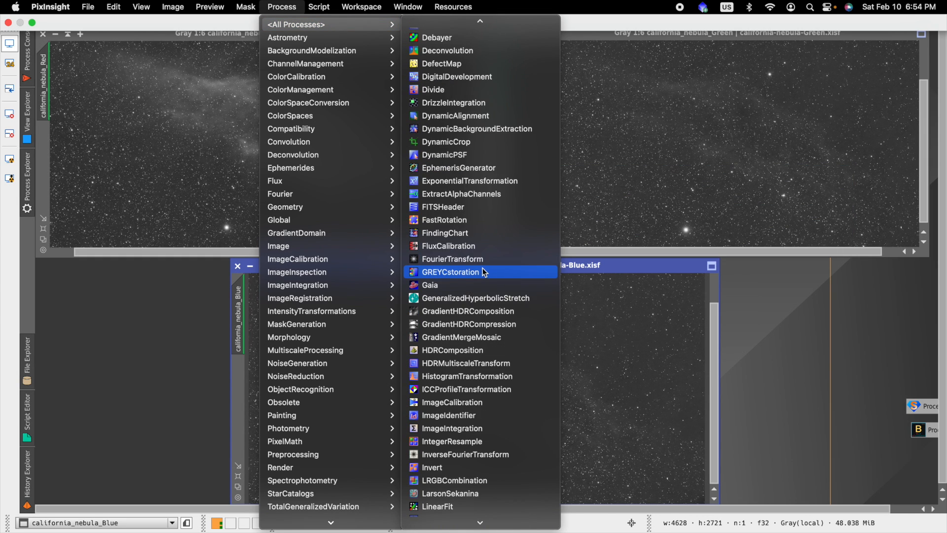
scroll("down", 3)
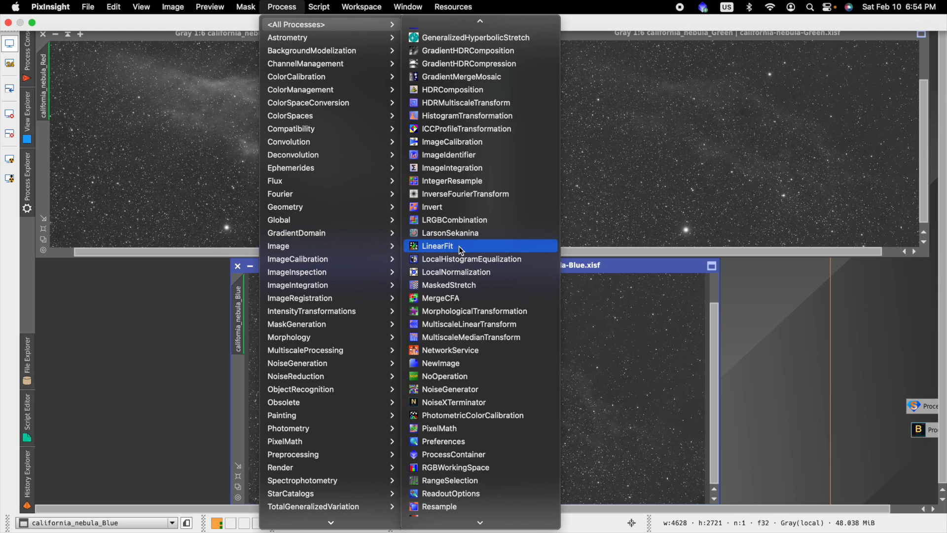
left_click(437, 245)
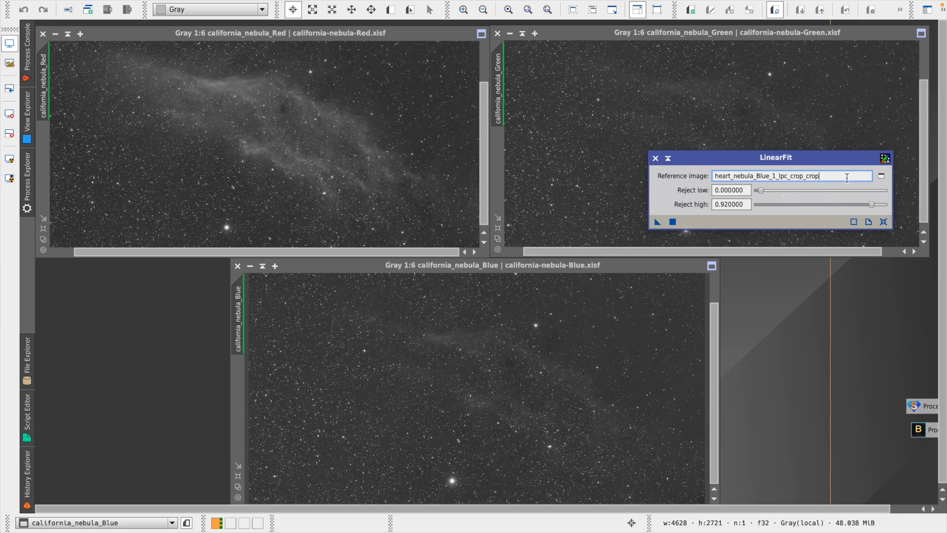
Step: Choose california_nebula_Blue as the LinearFit reference image
left_click(883, 175)
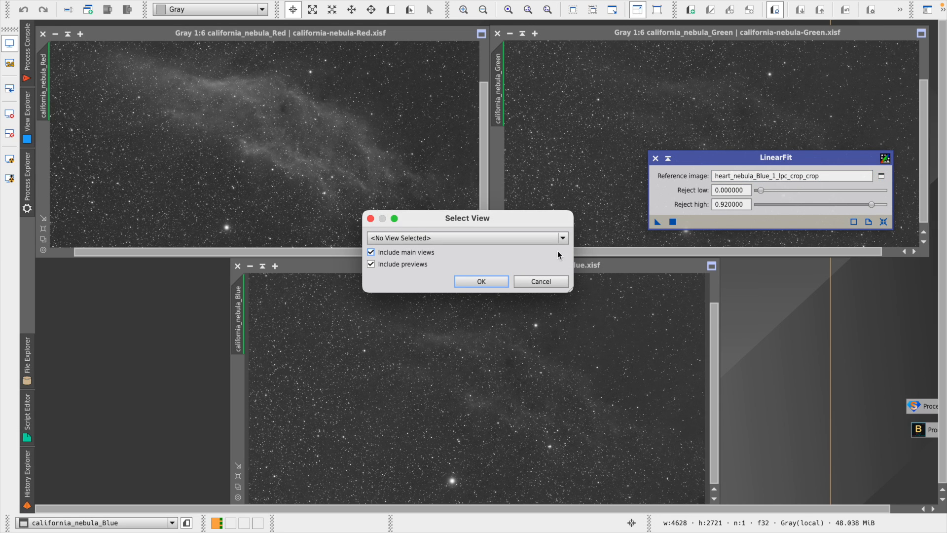
left_click(563, 237)
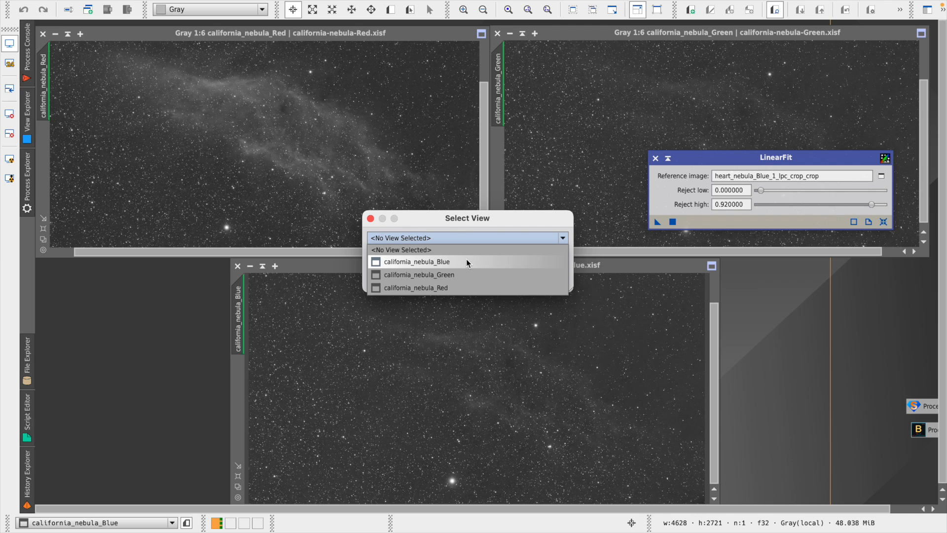
left_click(415, 261)
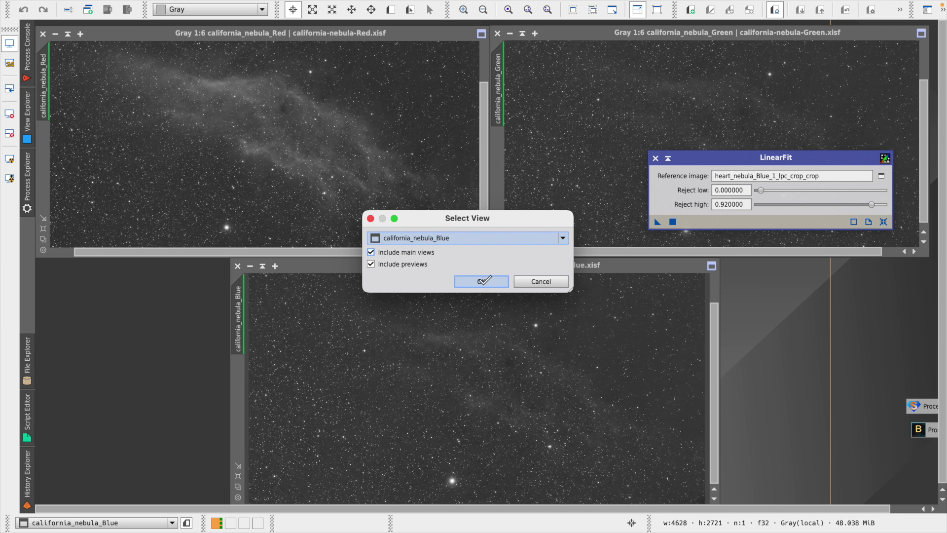
Step: Confirm the blue reference and apply LinearFit to the green and red stacks
left_click(481, 281)
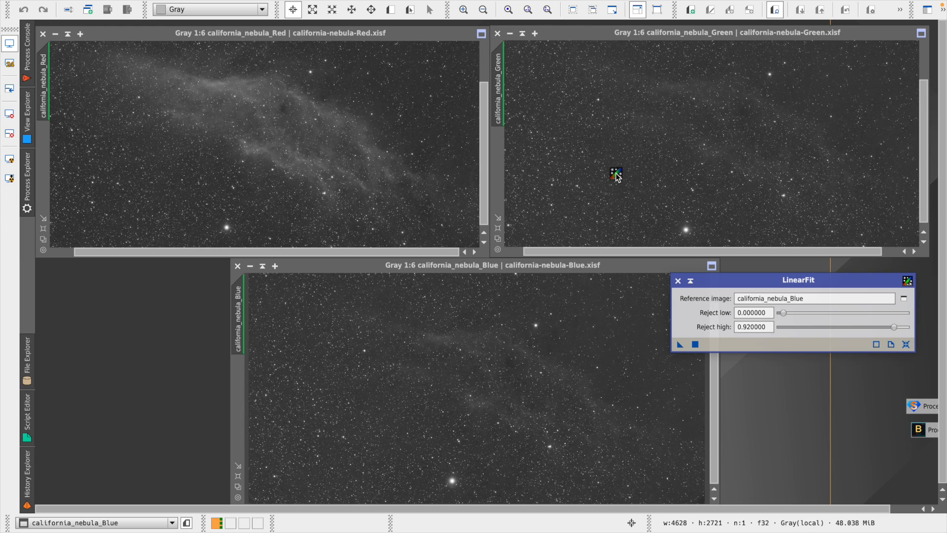
left_click(679, 344)
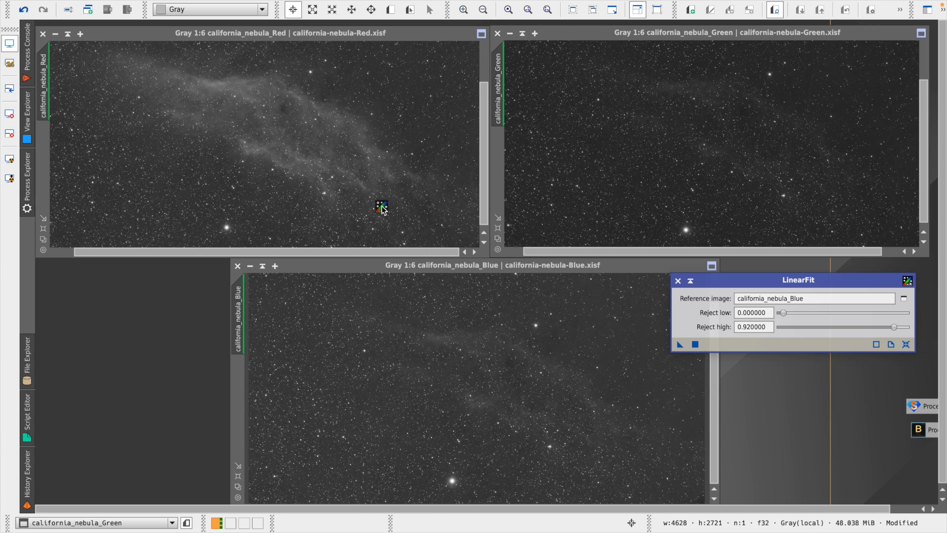
left_click(680, 344)
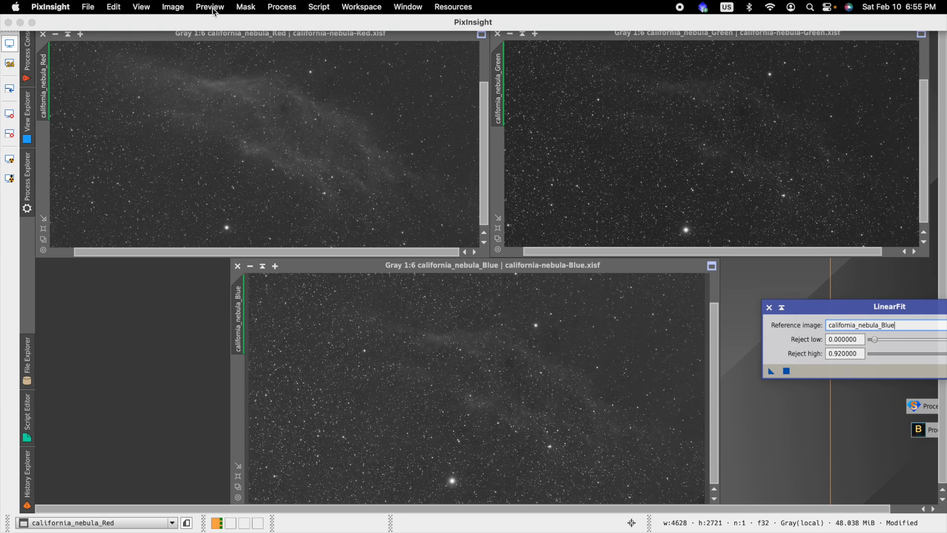
Step: Check post-fit Statistics: green median 0.0110255 against blue's 0.0110252
left_click(280, 7)
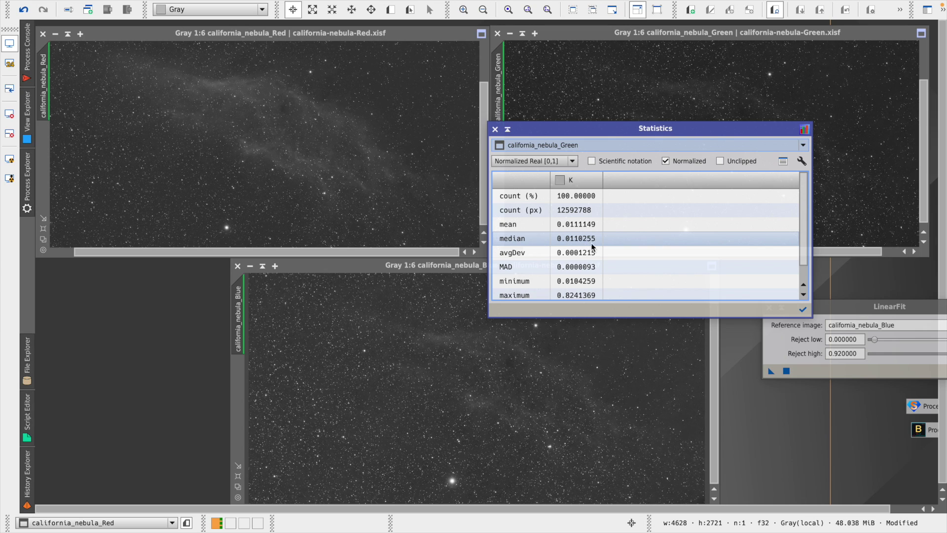
left_click(802, 144)
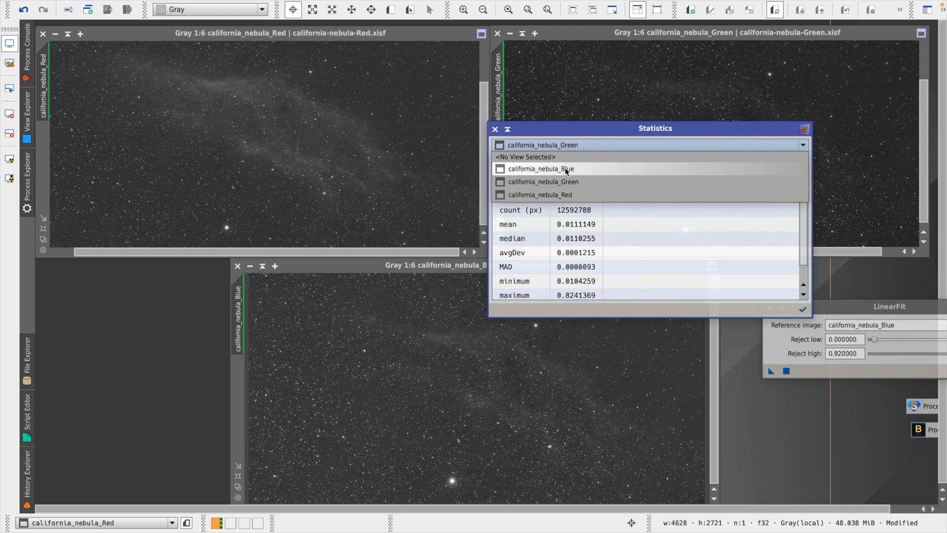
left_click(540, 169)
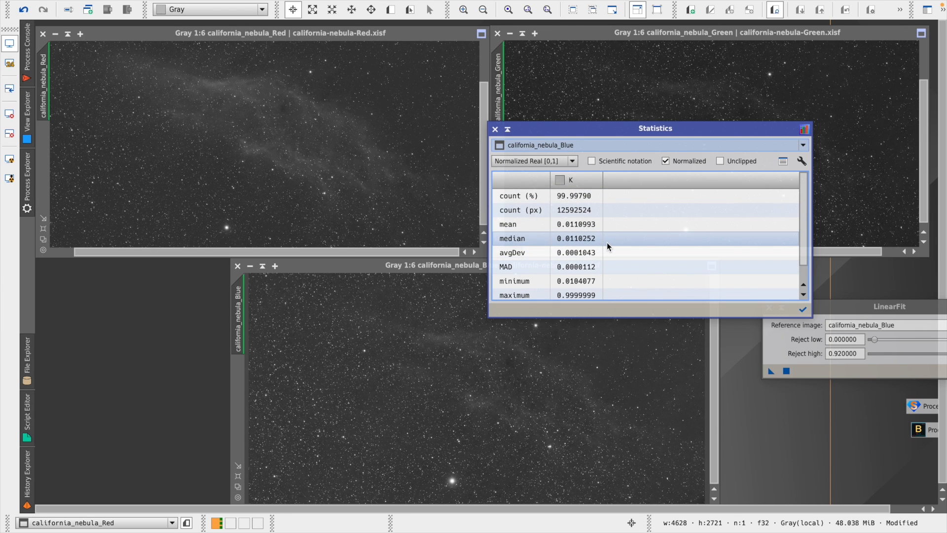